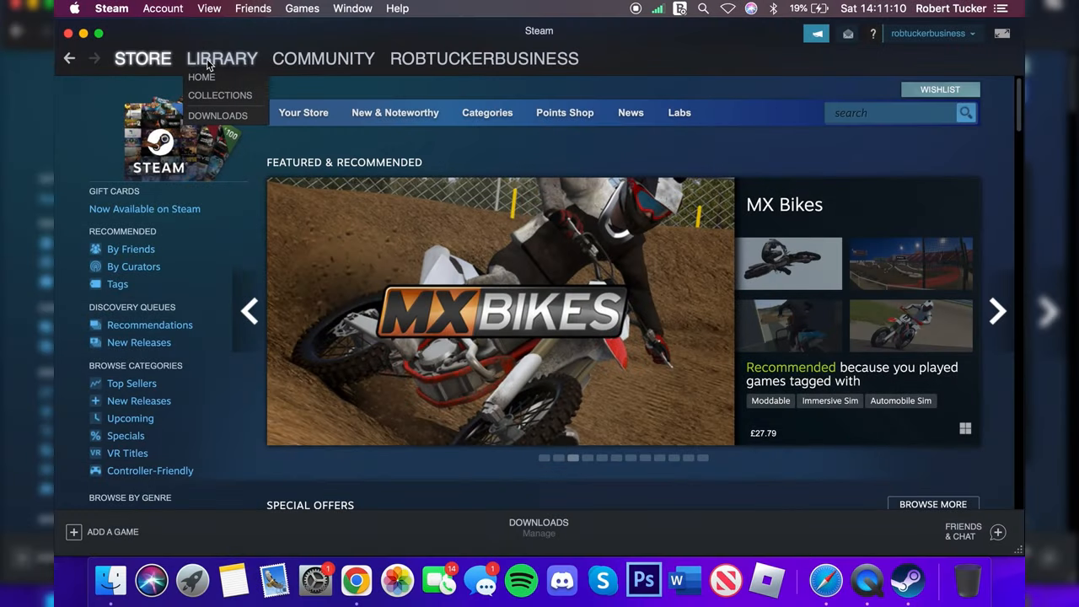
mouse_move(155, 36)
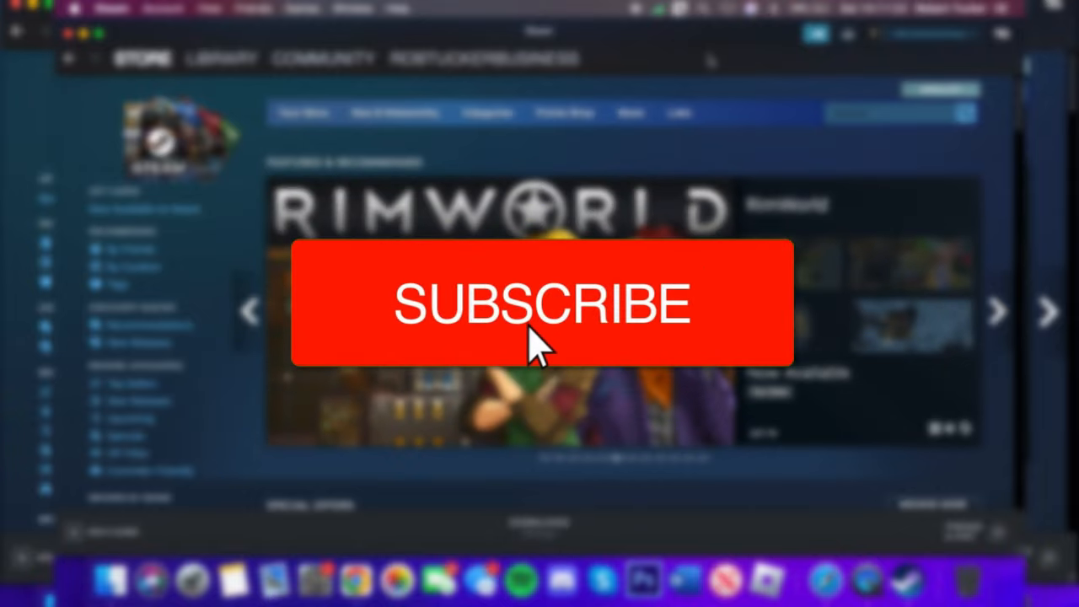
Step: Launch Safari from the Dock, keep it as browser, and search Google for 'steam'
left_click(539, 303)
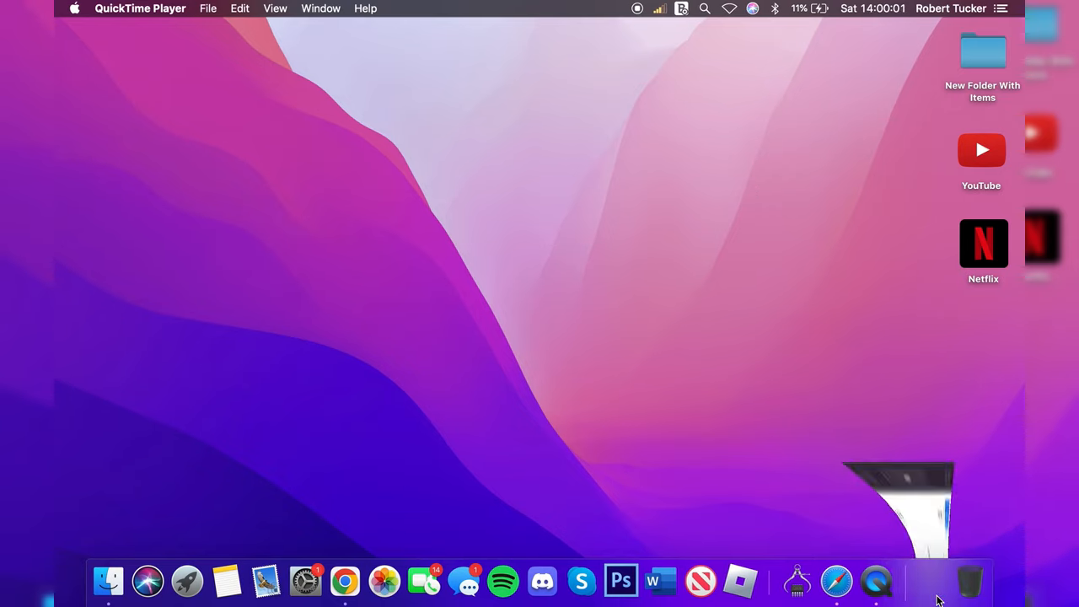
left_click(837, 580)
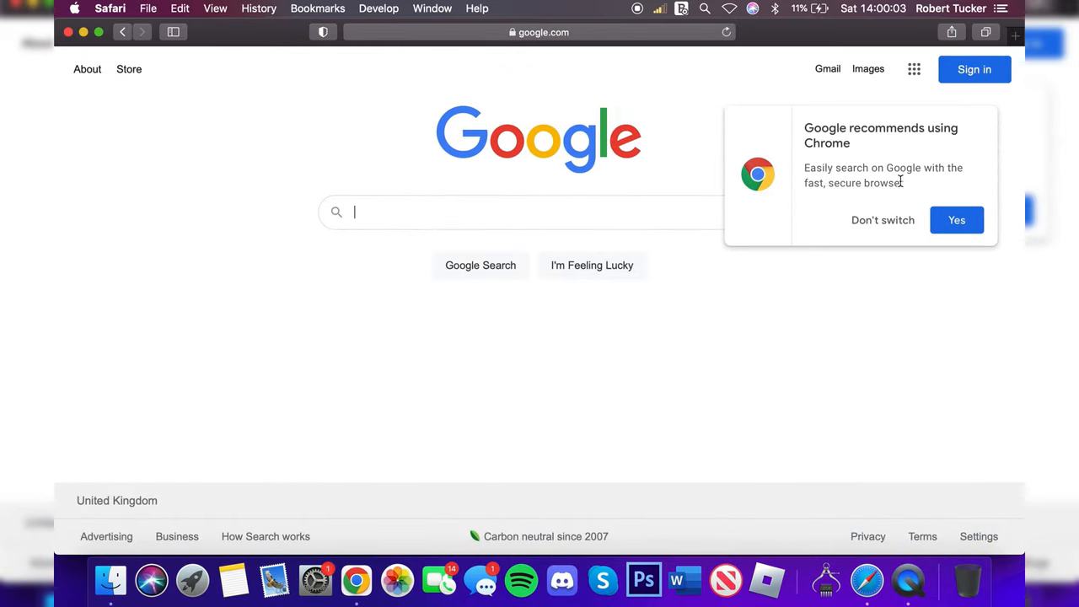
left_click(884, 219)
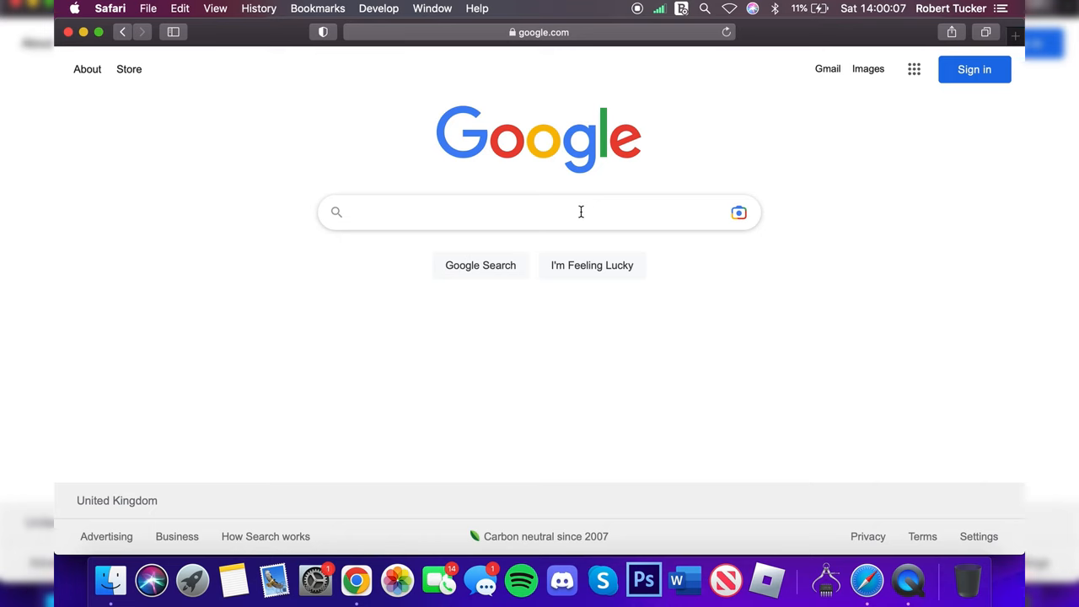
type("steam")
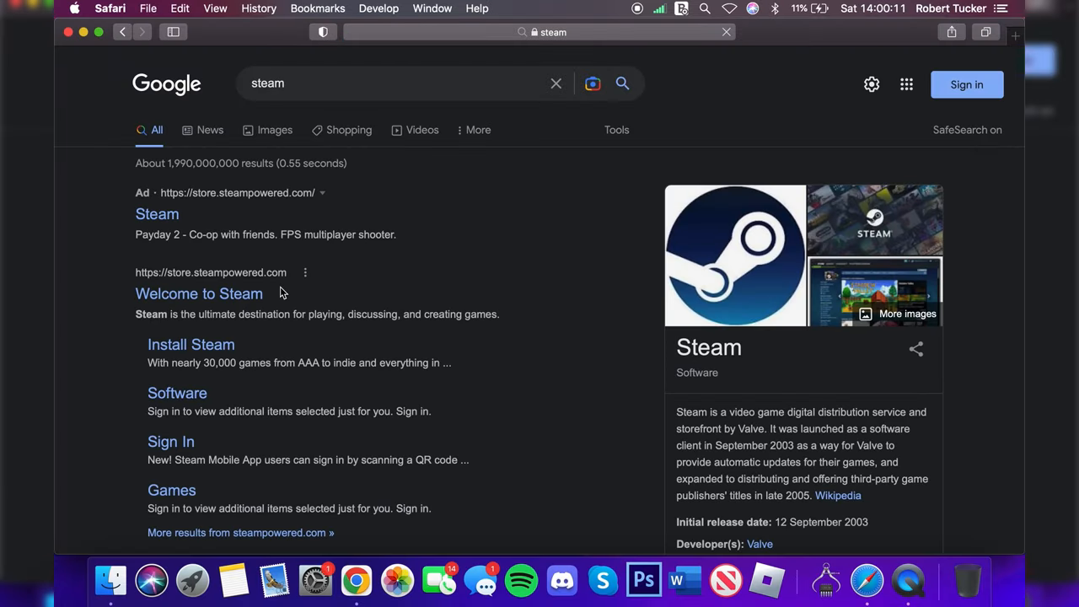
scroll("down", 3)
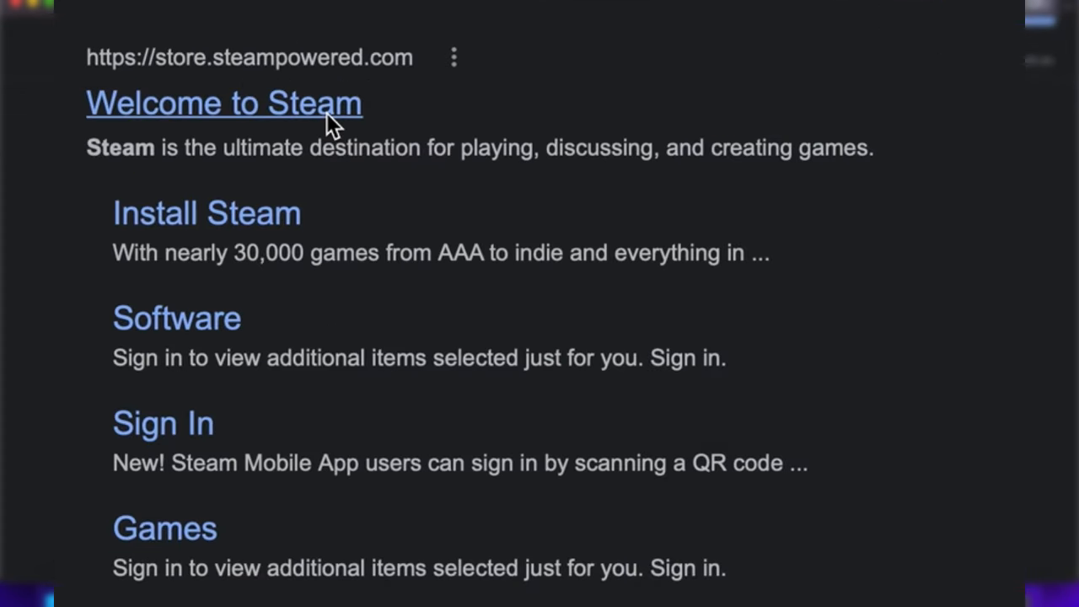
Step: Follow the Welcome to Steam result to store.steampowered.com
left_click(224, 103)
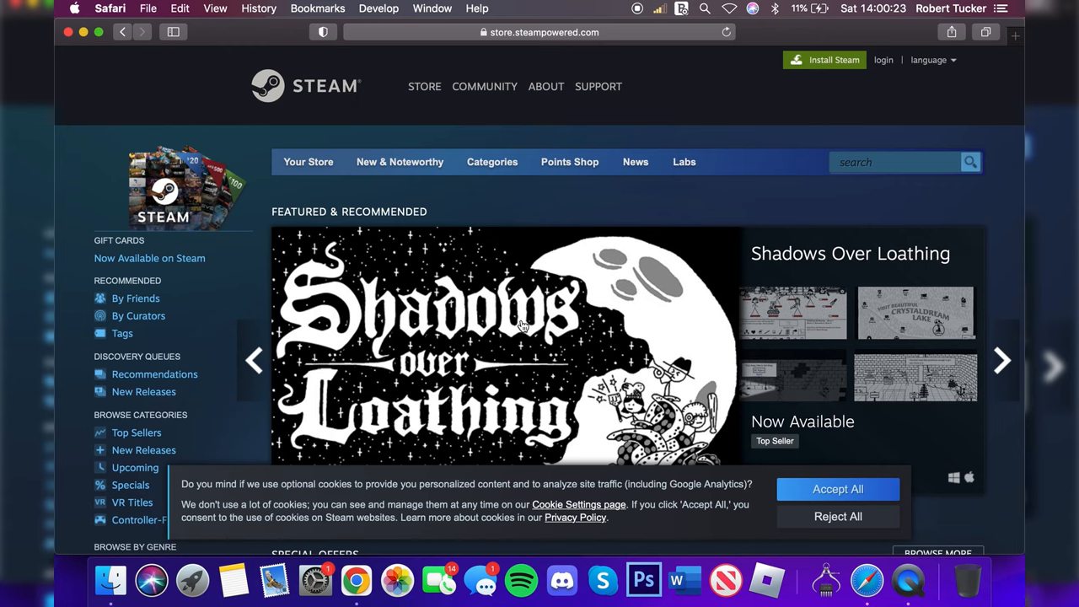
mouse_move(927, 100)
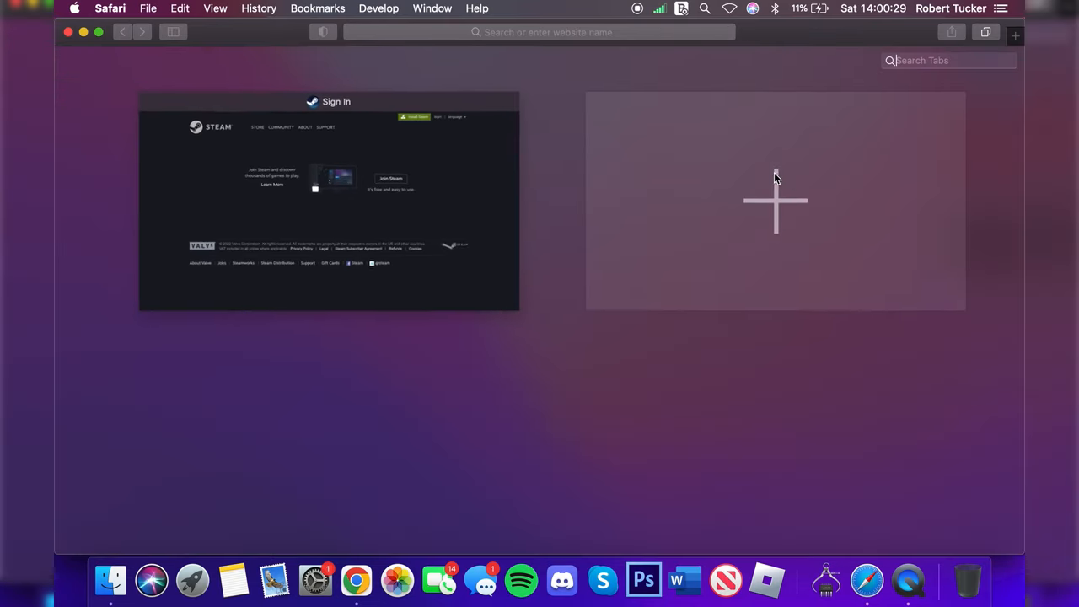
left_click(329, 202)
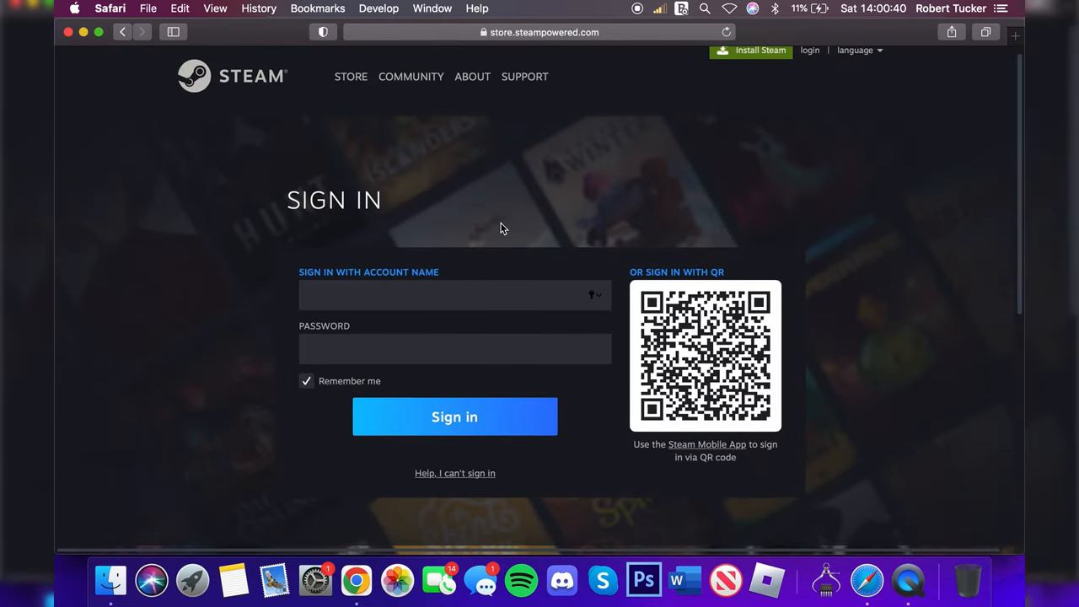
scroll("down", 3)
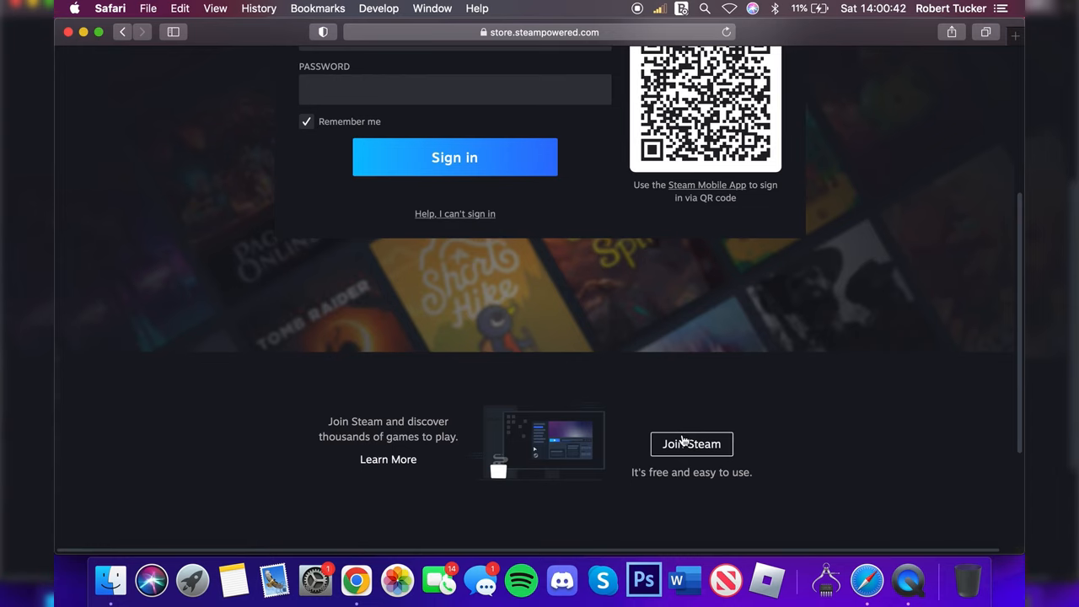
left_click(691, 444)
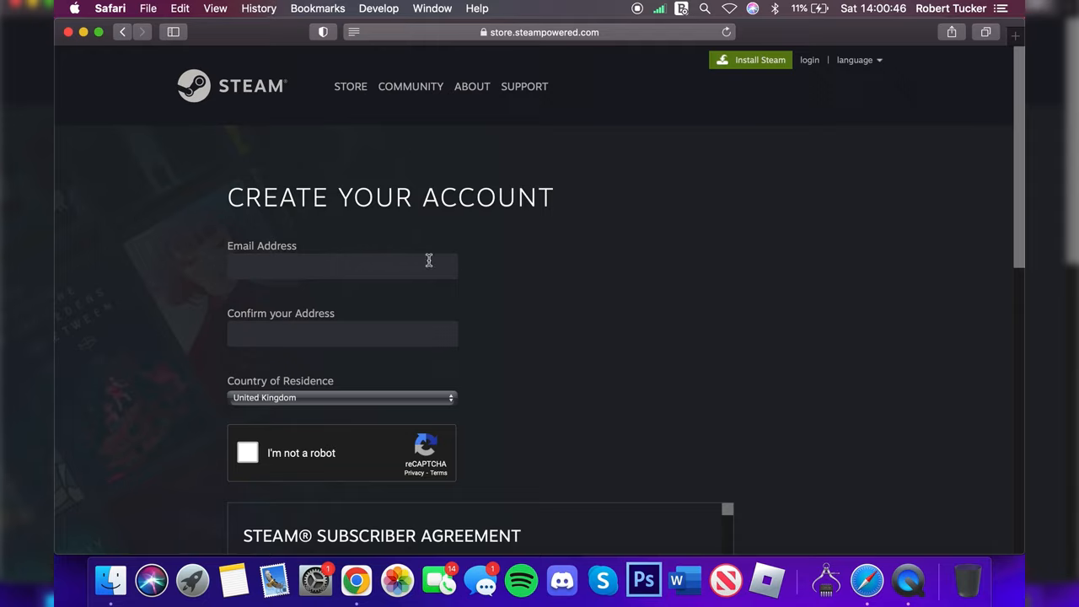
scroll("down", 3)
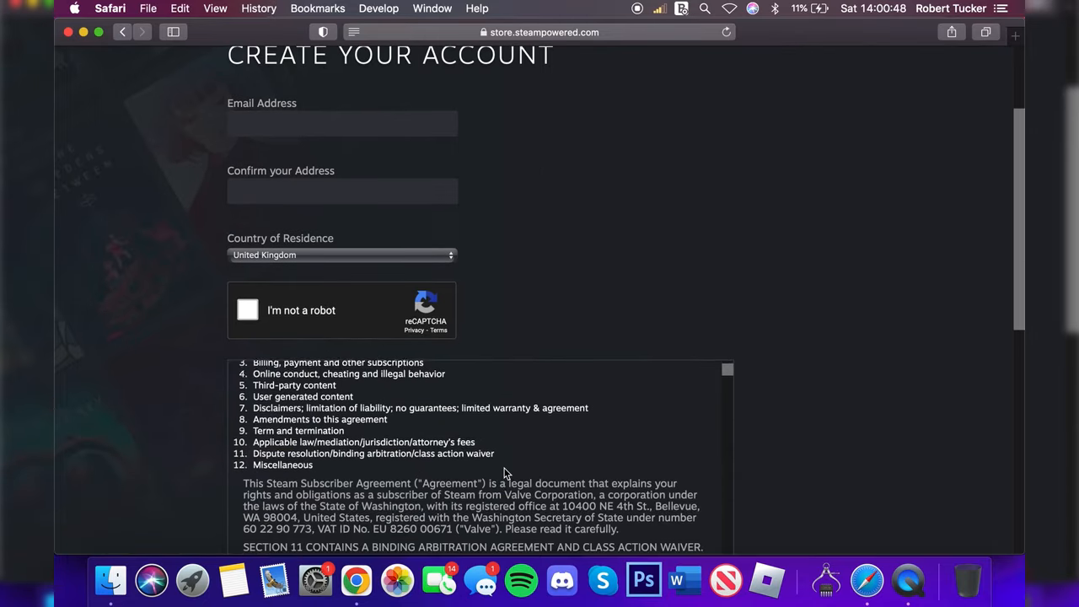
scroll("up", 3)
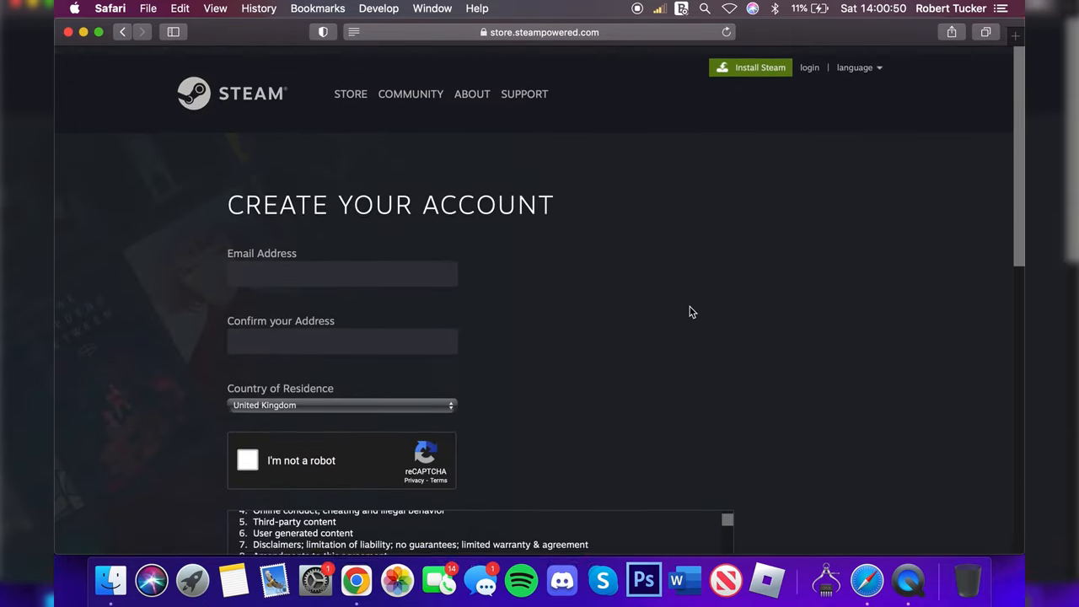
left_click(141, 32)
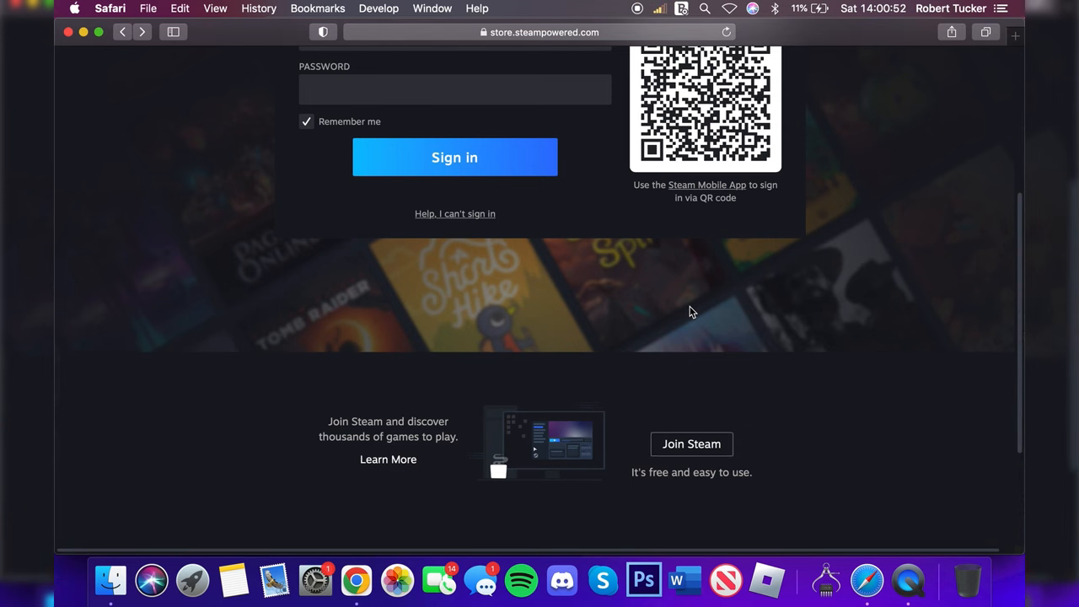
Step: Sign in to the Steam store account and go to the Install Steam download page
left_click(455, 157)
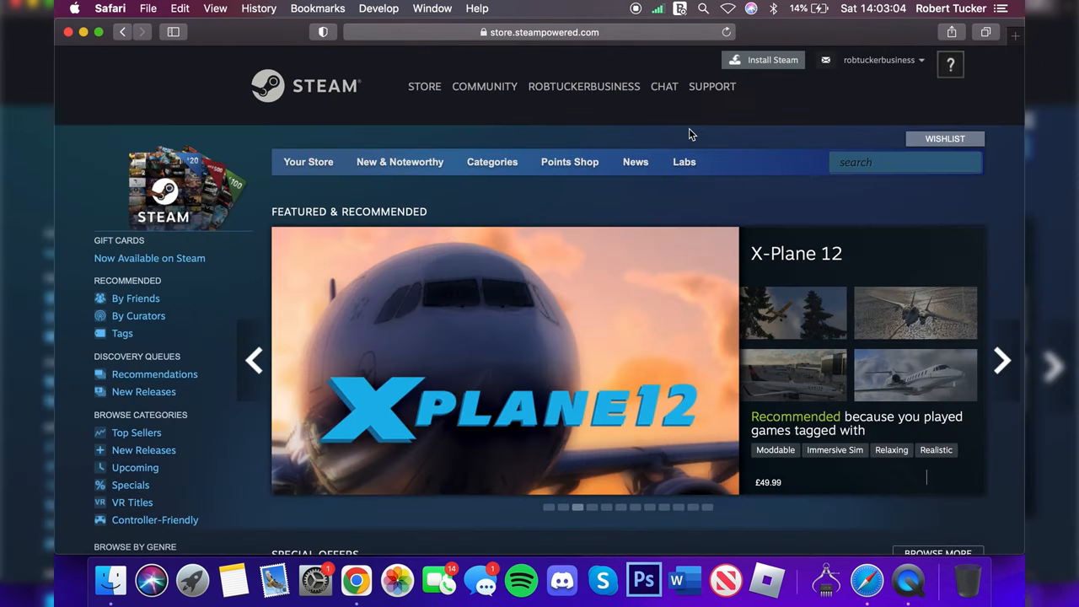
mouse_move(803, 138)
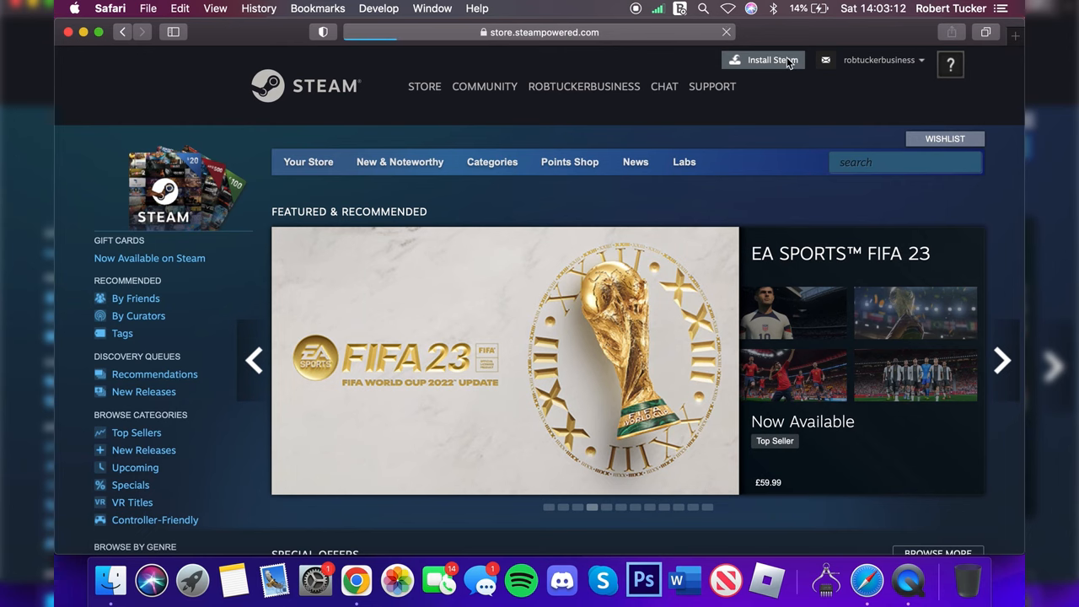
left_click(772, 61)
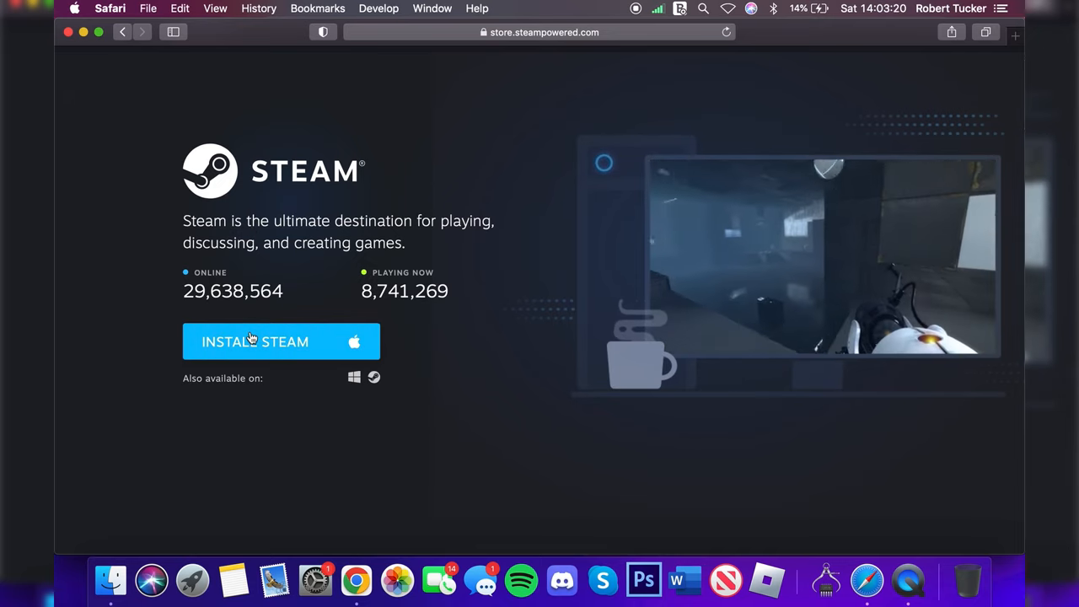
Step: Download the Mac installer and launch steam.dmg from Safari's Downloads list
left_click(280, 340)
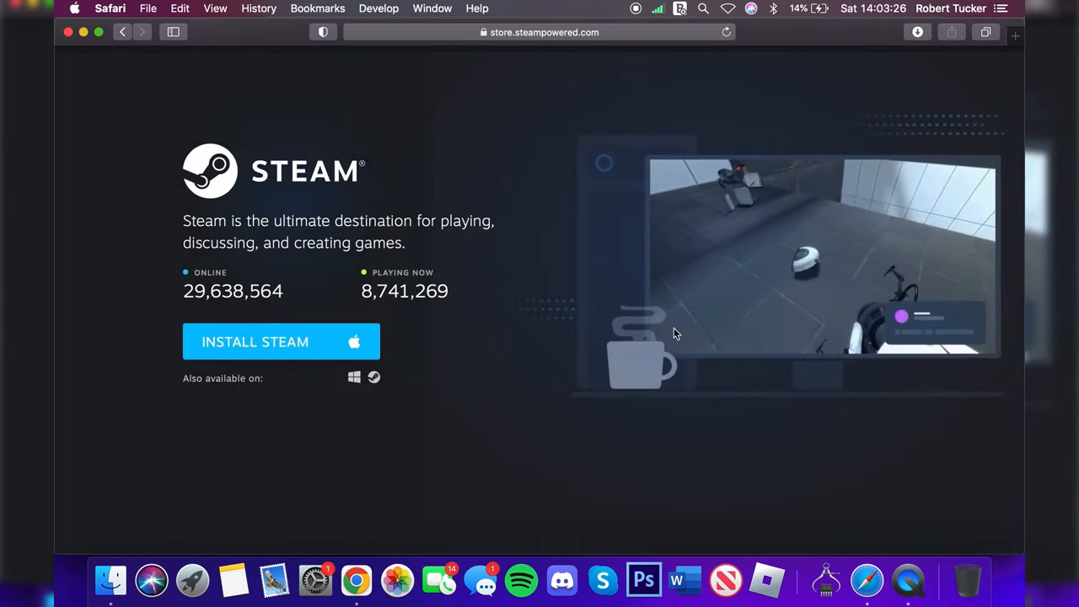
left_click(917, 32)
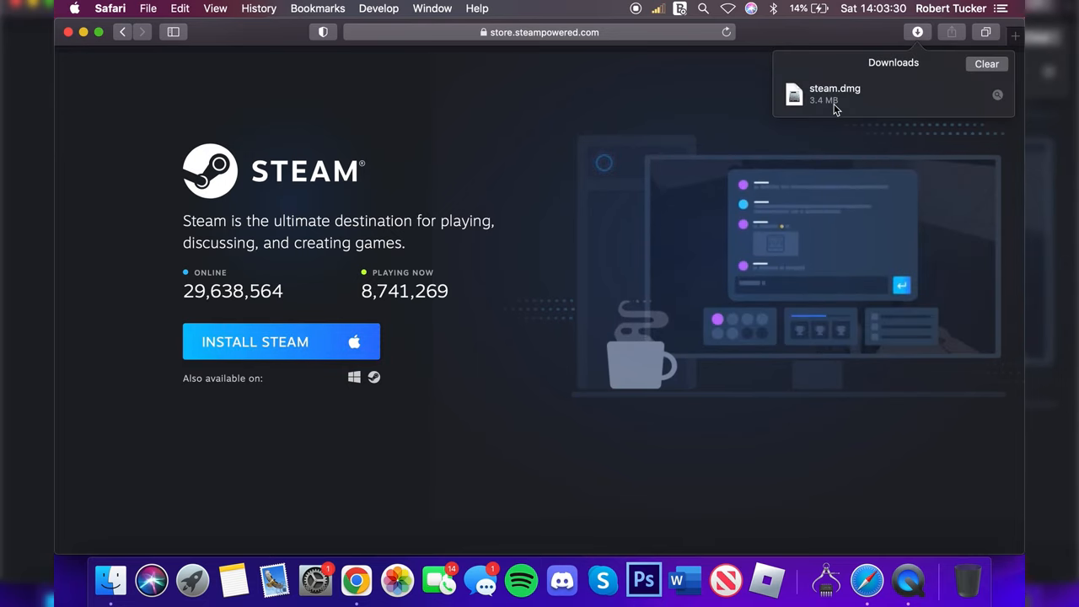
left_click(917, 32)
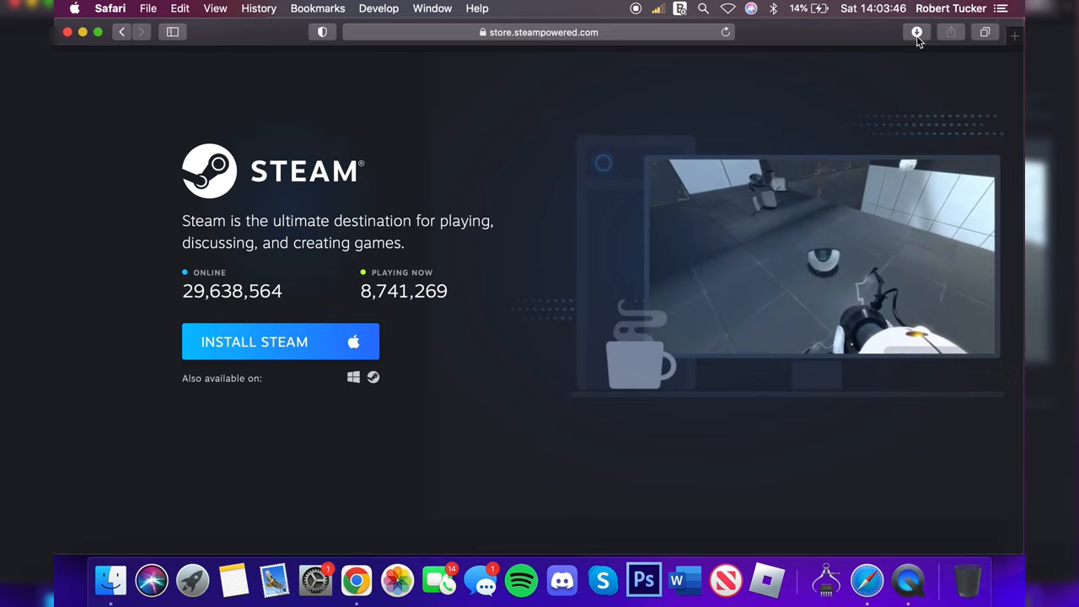
mouse_move(111, 579)
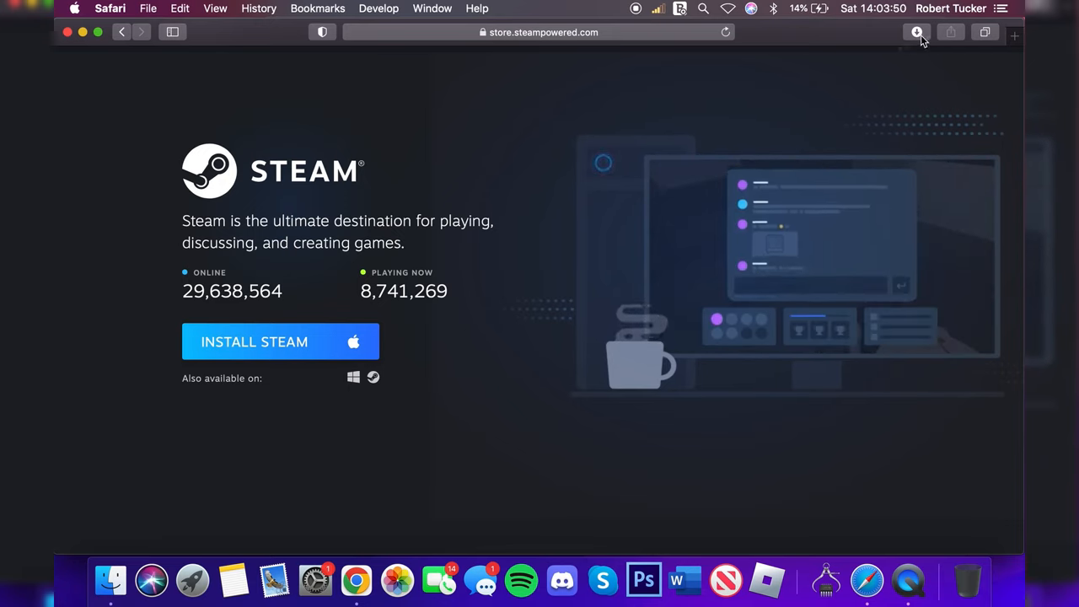
left_click(917, 32)
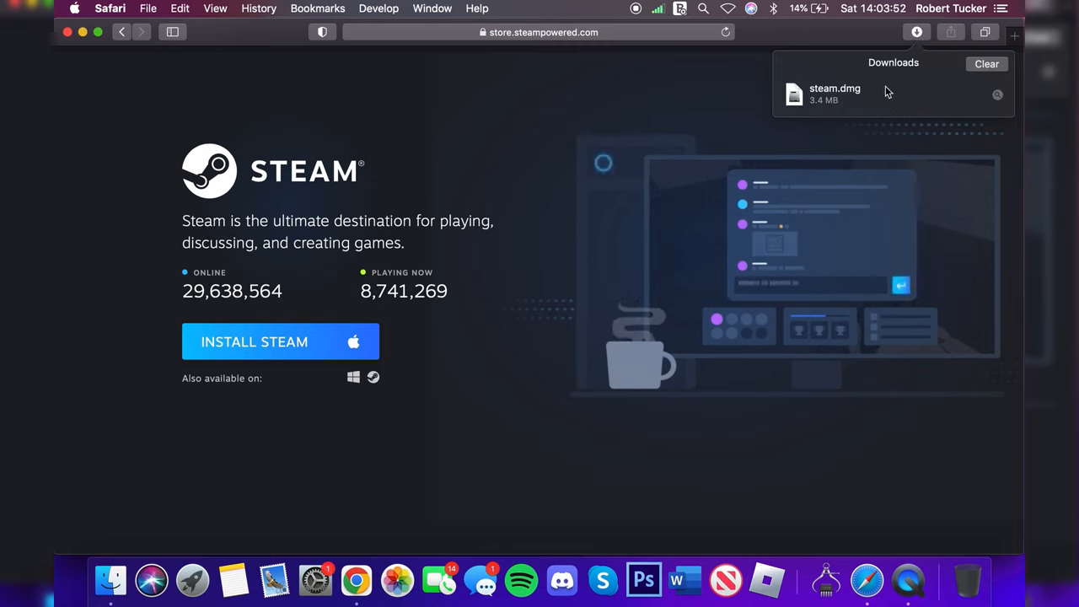
left_click(842, 94)
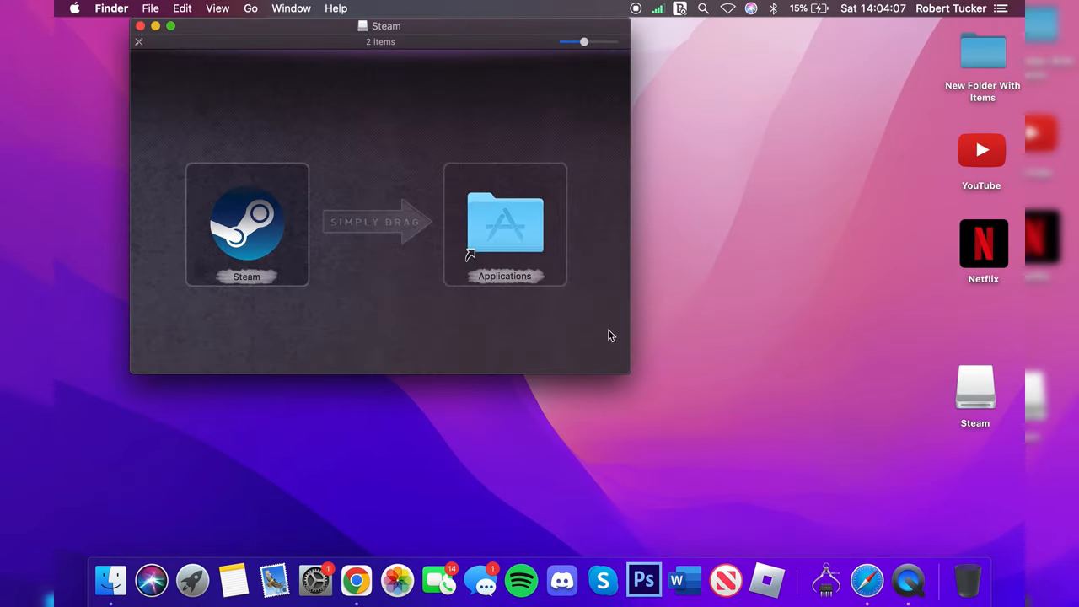
Step: Drag Steam onto the Applications folder in the disk image, then close the installer window
left_click_drag(246, 225, 505, 225)
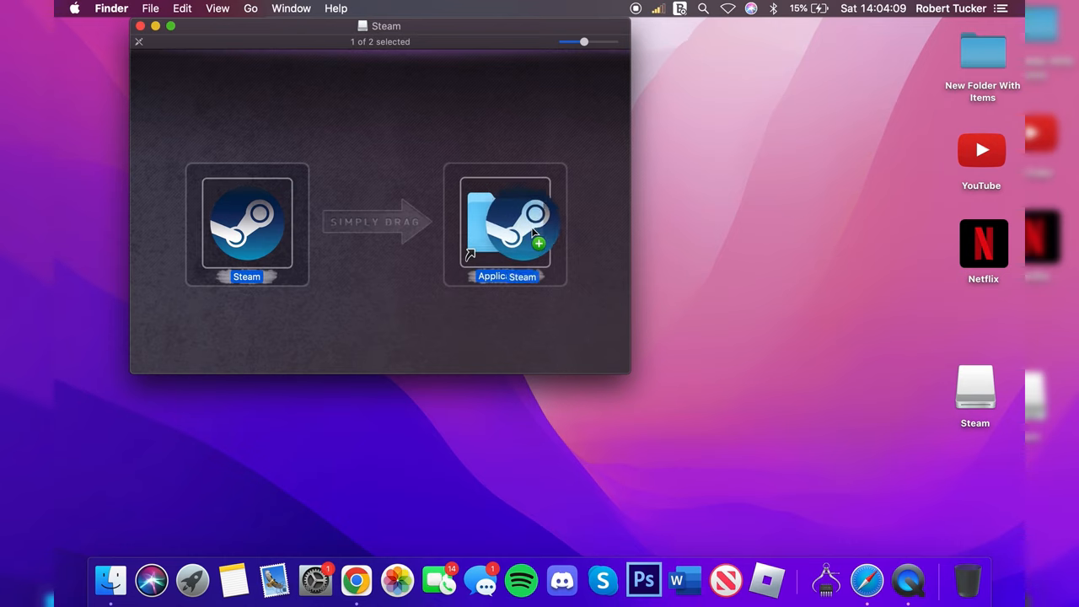
left_click_drag(246, 223, 504, 222)
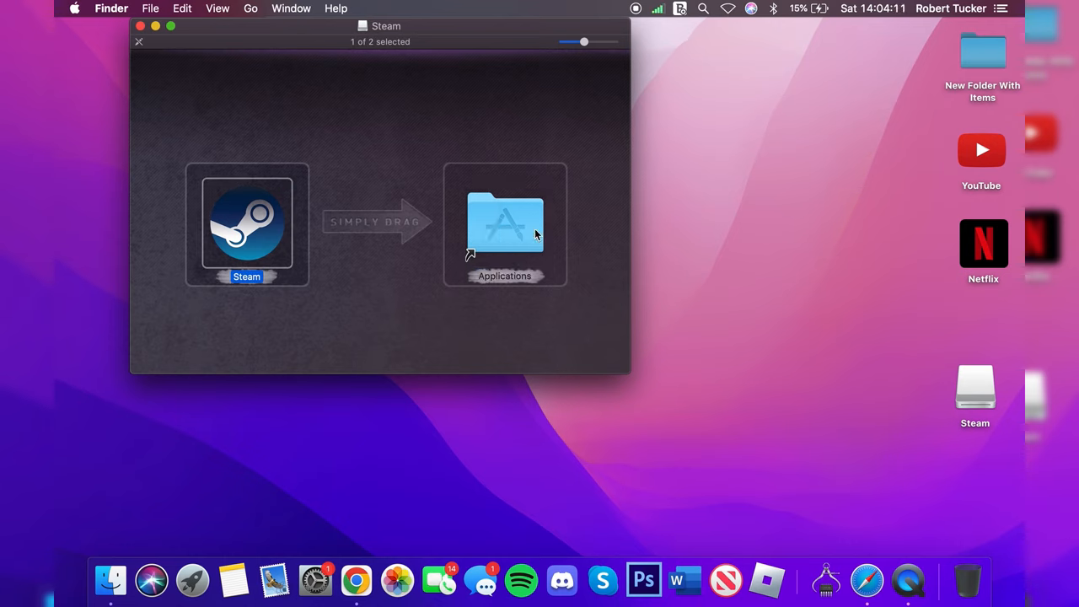
mouse_move(593, 225)
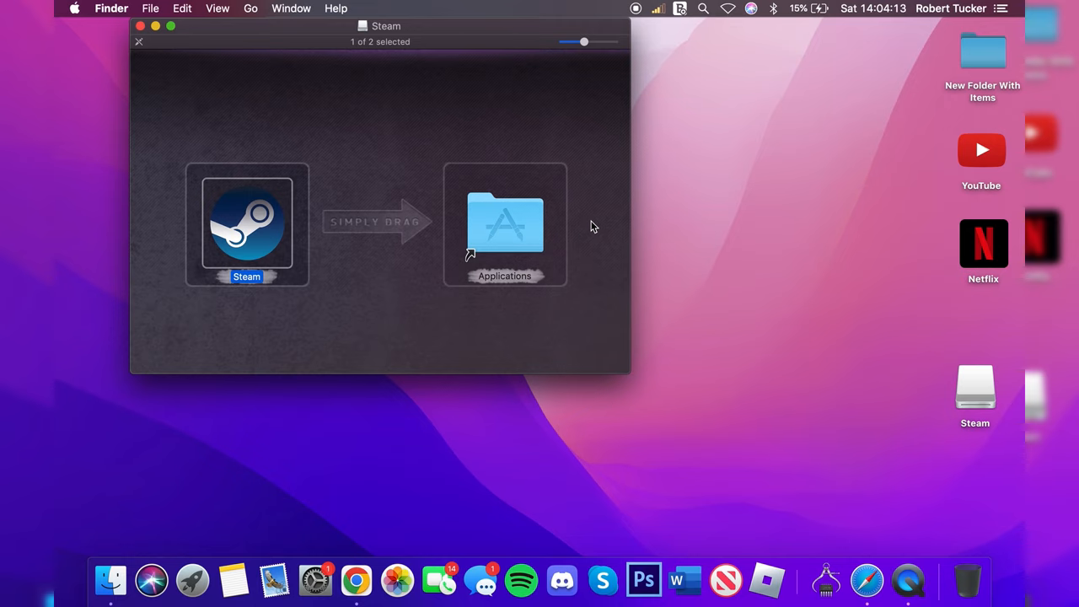
mouse_move(141, 41)
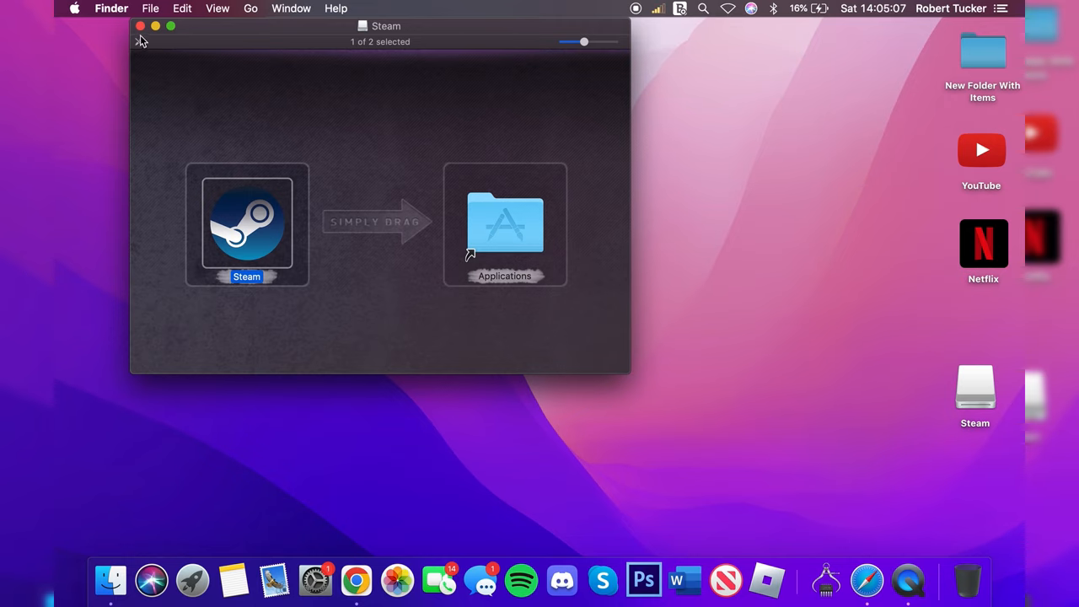
left_click(142, 25)
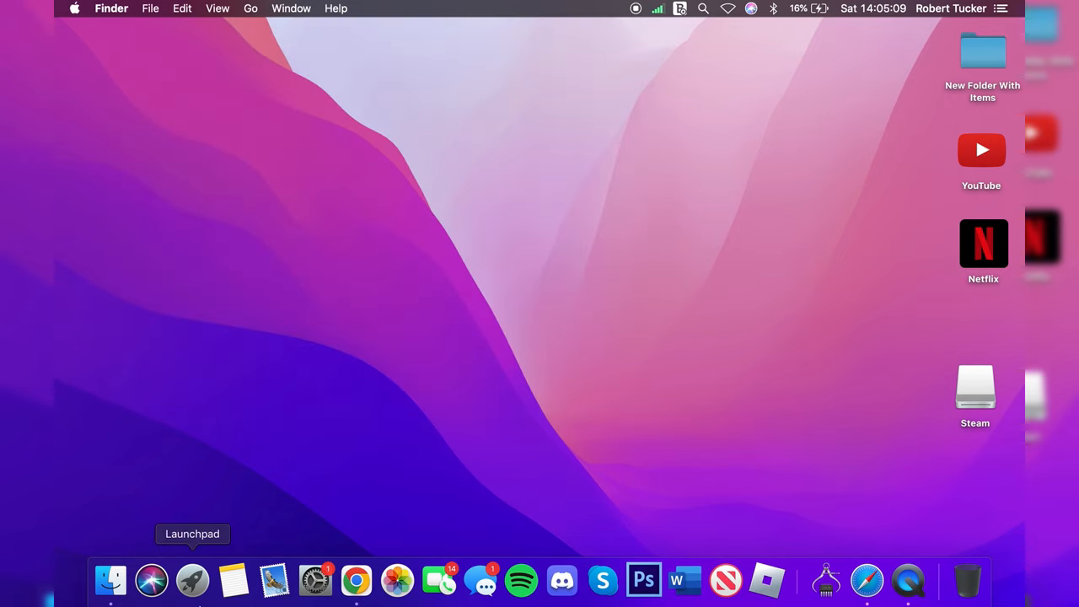
Step: Start Steam from Launchpad and approve the Internet-download security warning
left_click(192, 580)
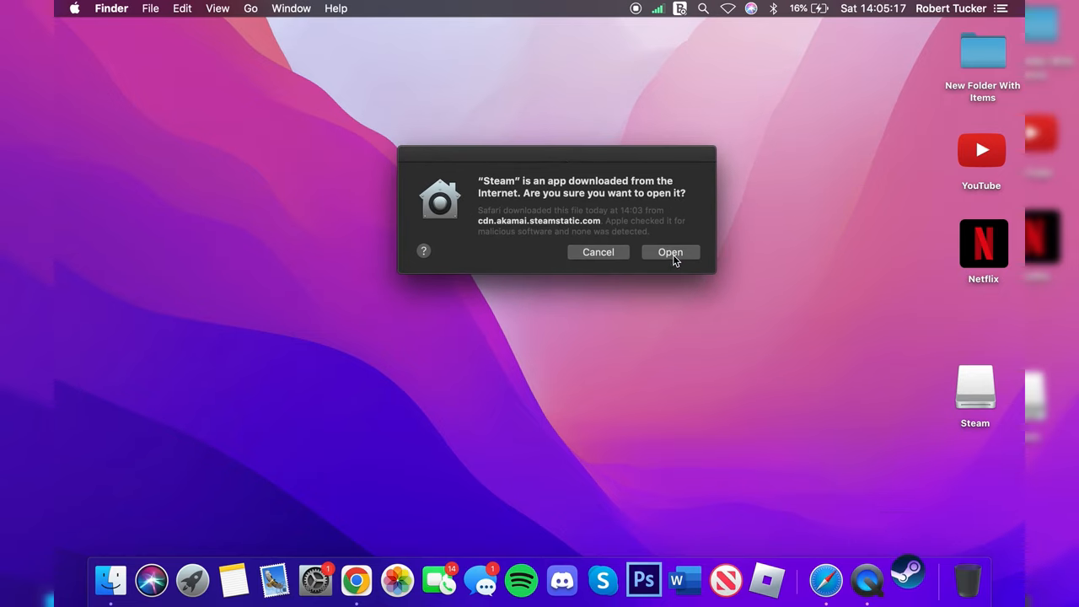
left_click(671, 253)
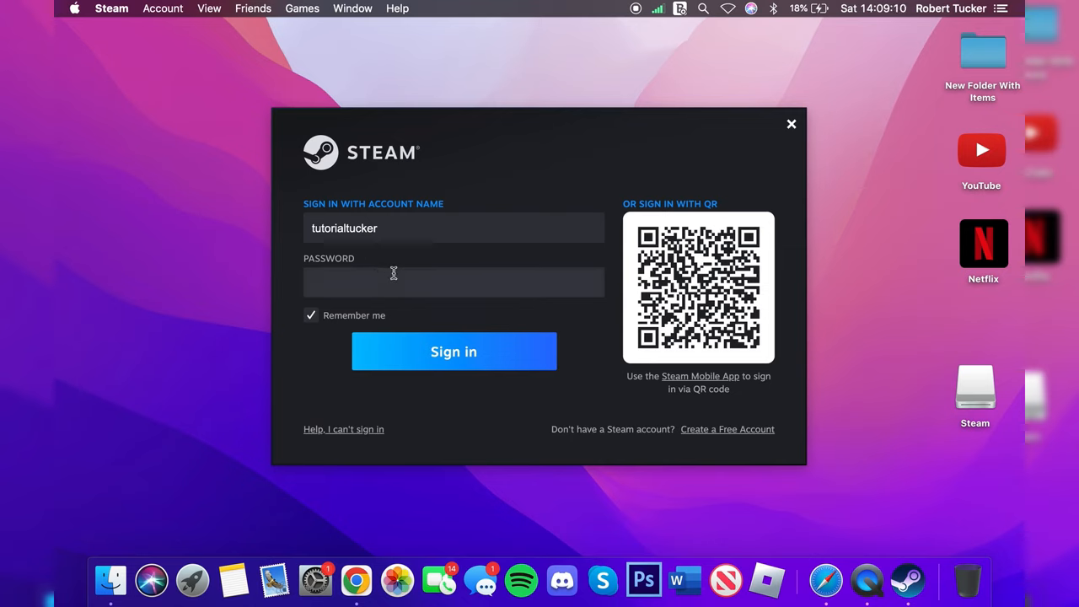
Step: Enter the account password and sign in to the Steam app
type("password")
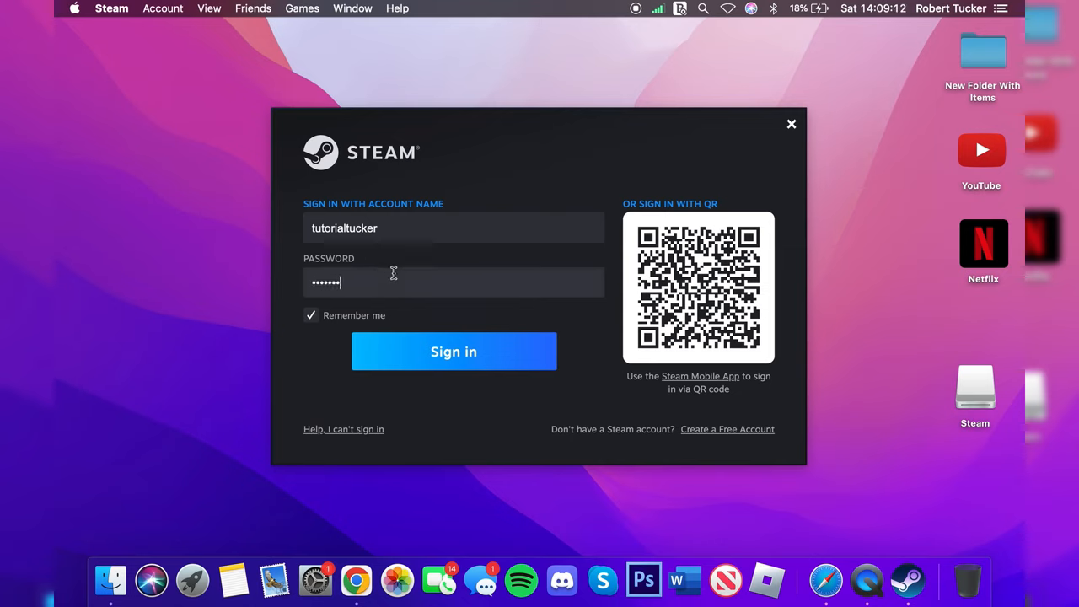
left_click(454, 353)
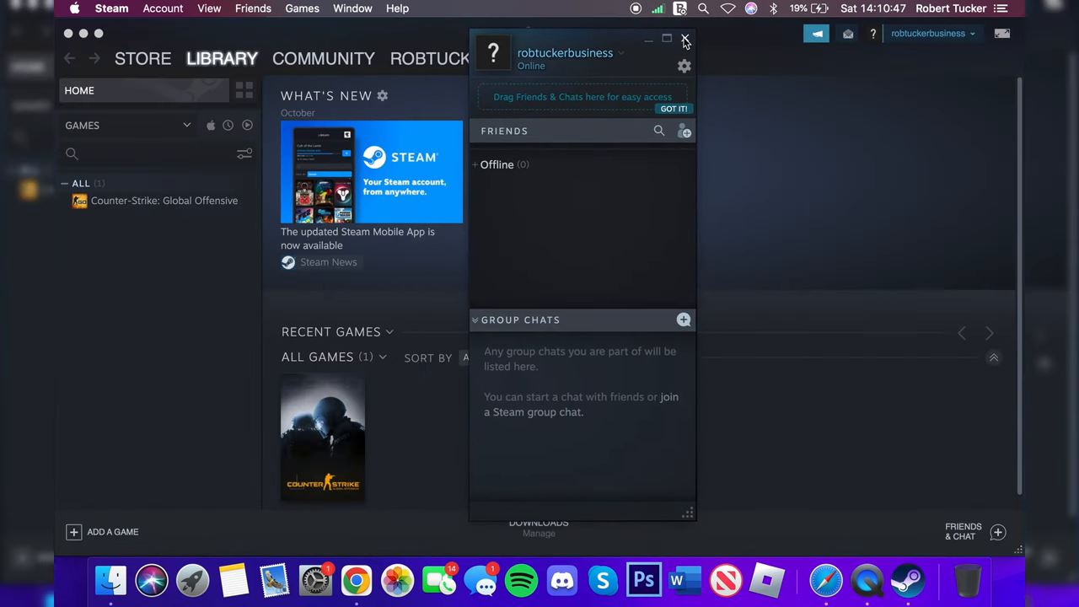
Step: Close the Friends window, visit the STORE featured page, then return to LIBRARY
left_click(684, 40)
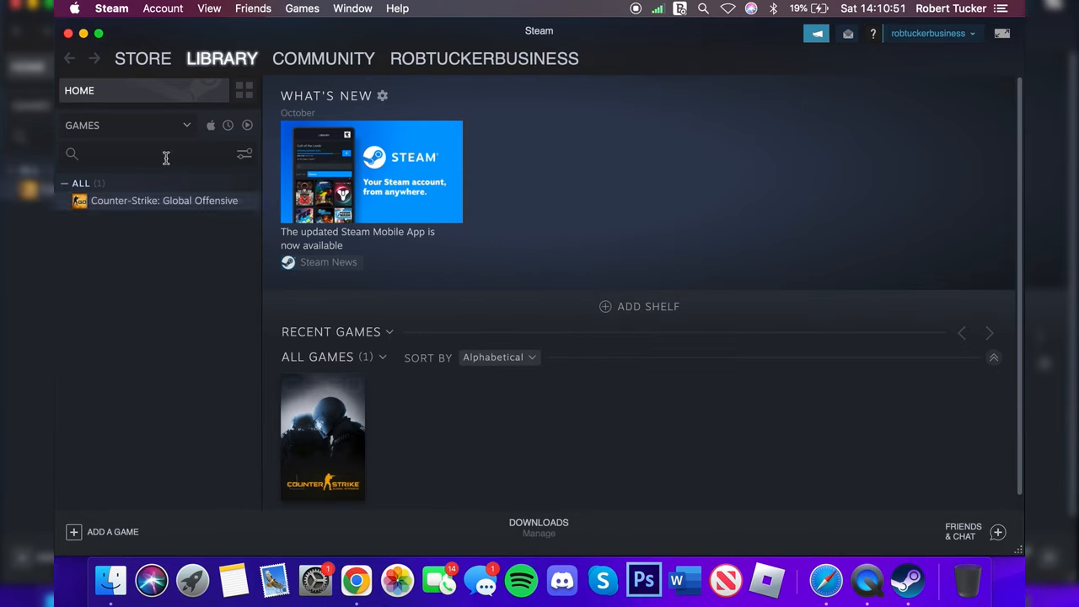
mouse_move(160, 201)
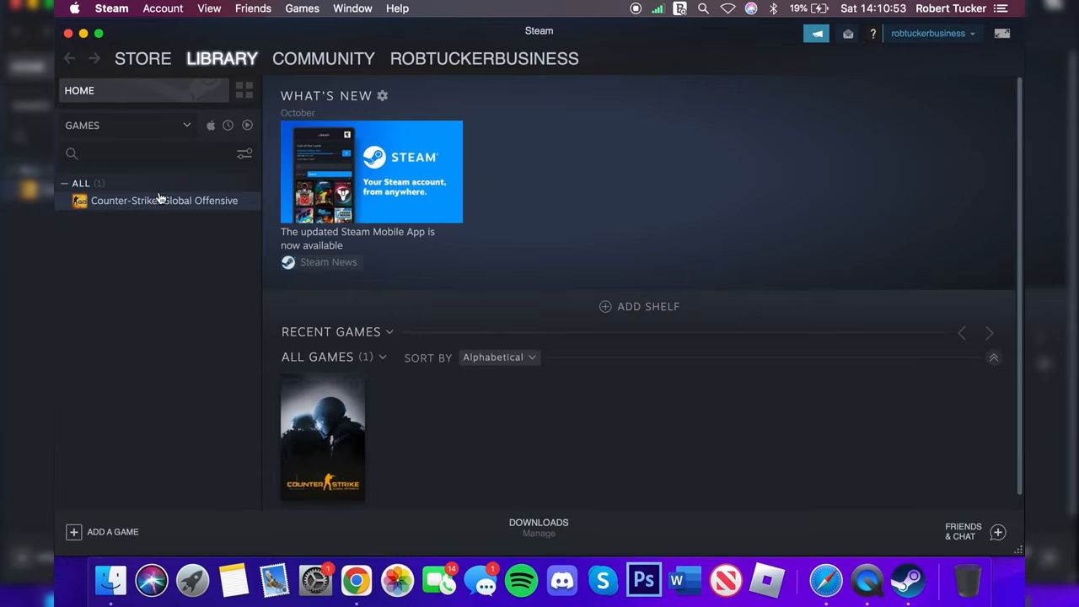
left_click(141, 57)
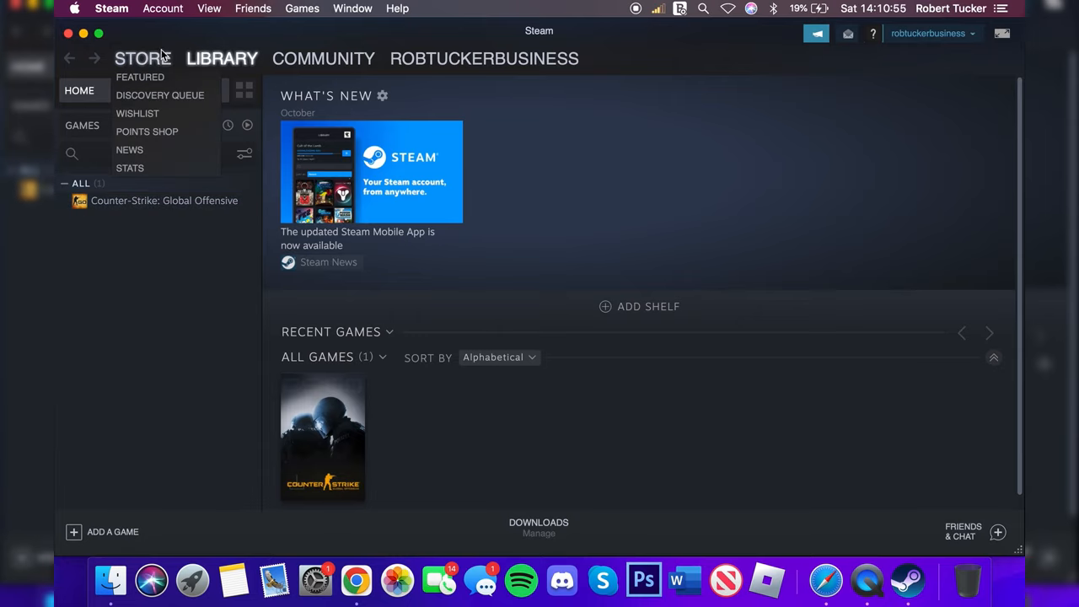
left_click(142, 57)
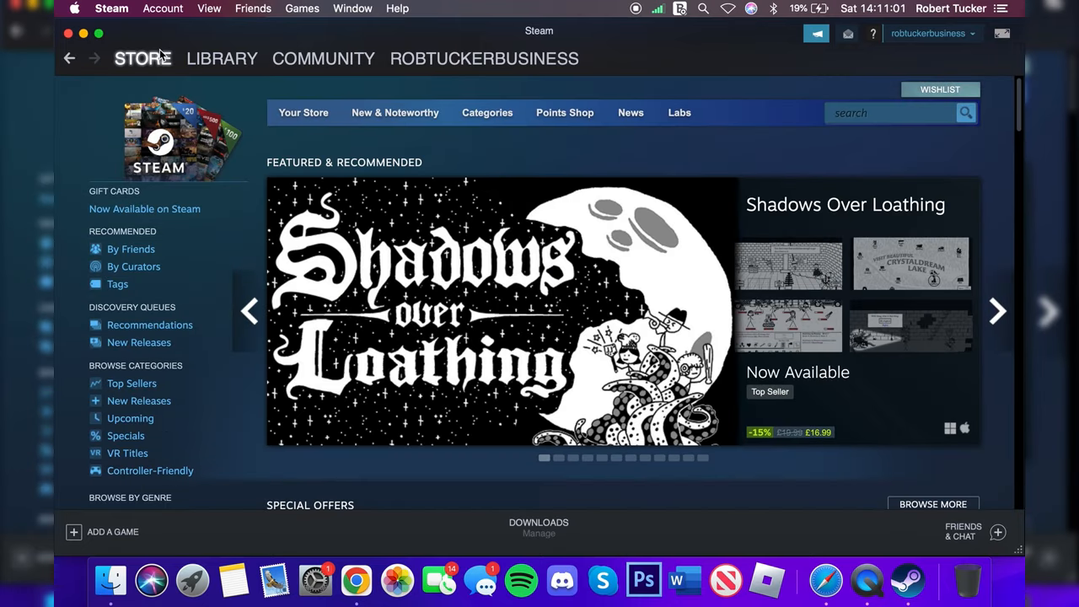
left_click(222, 57)
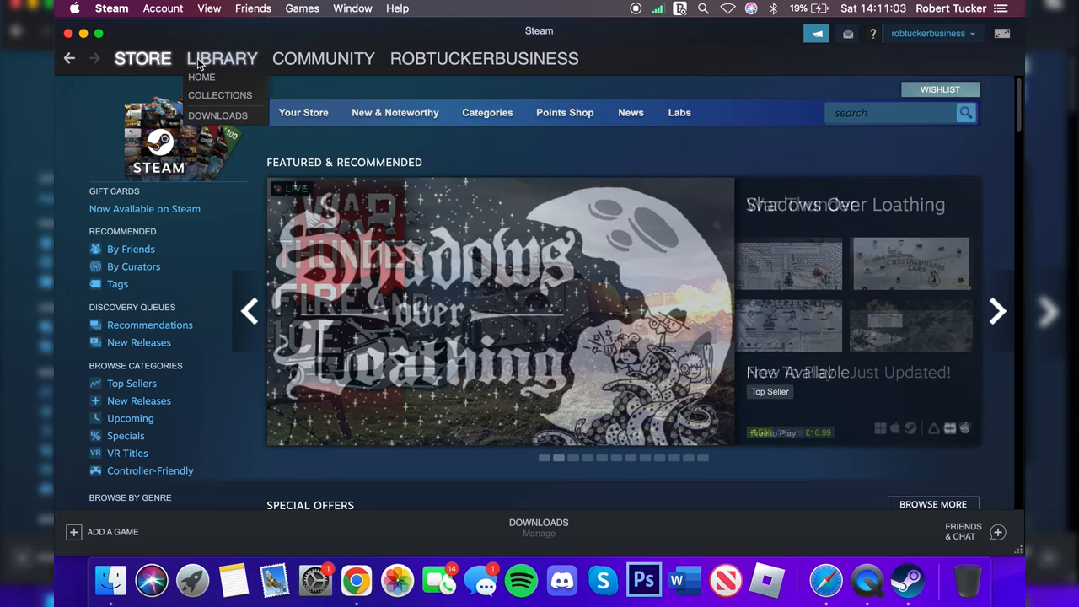